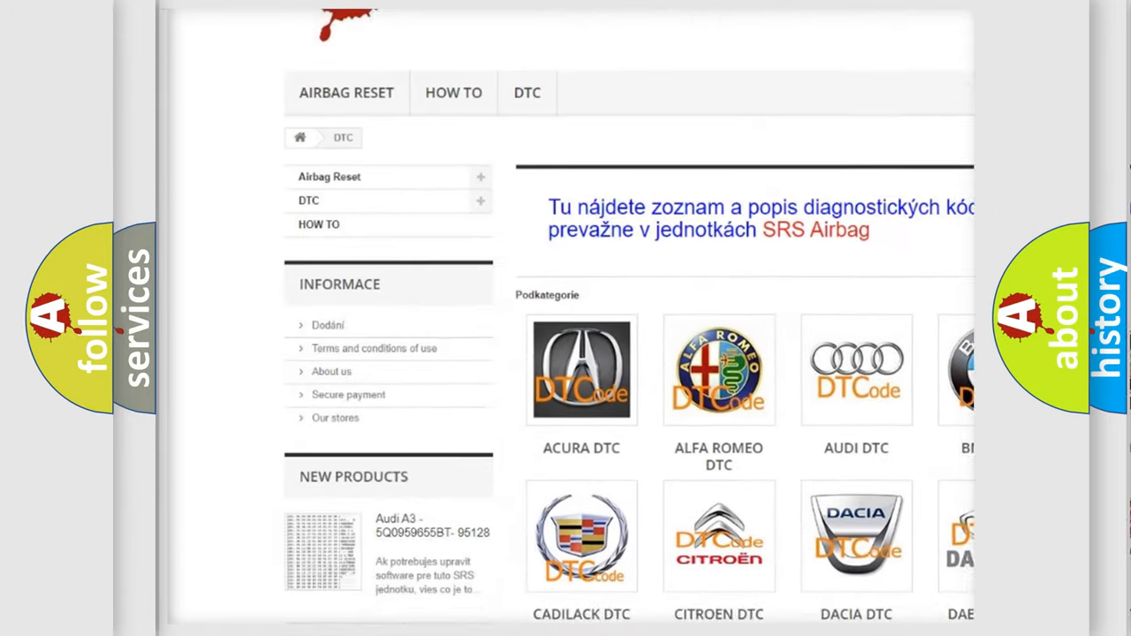
Choose AUDI DTC under Podkategorie to list the Audi diagnostic trouble codes
{"action": "scroll", "scroll_direction": "down", "scroll_amount": 3}
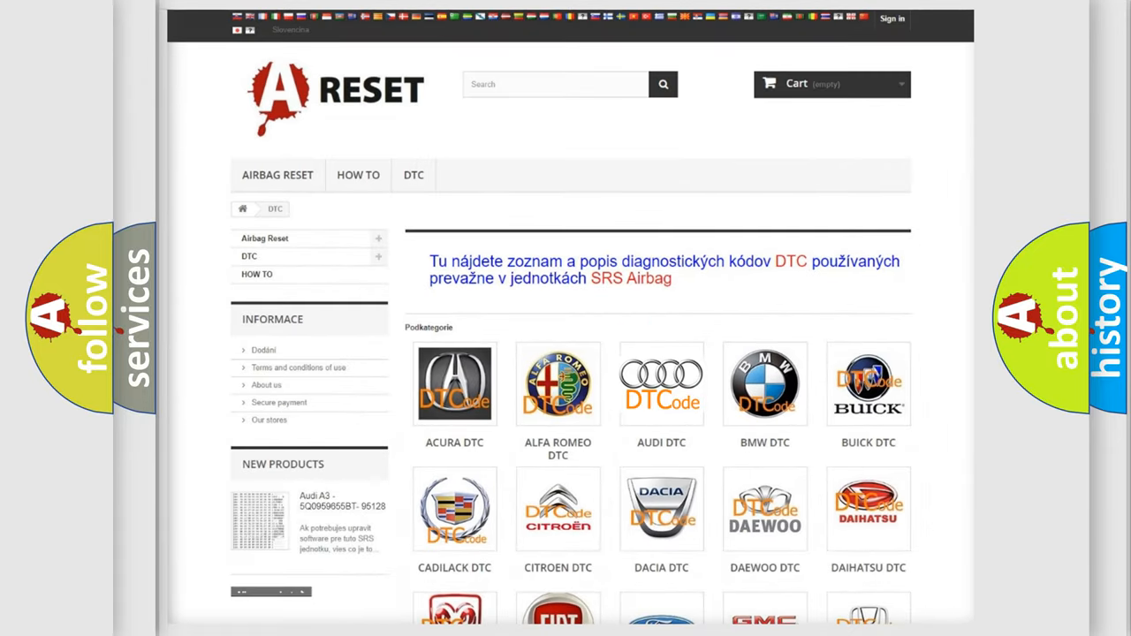
{"action": "left_click", "coordinate": [661, 384]}
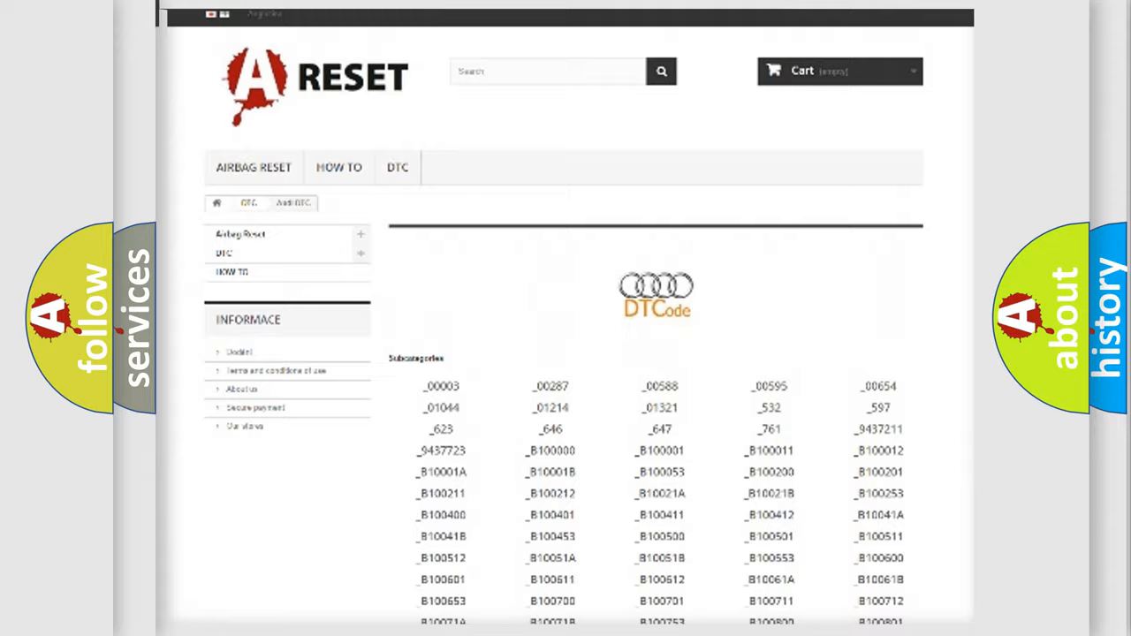